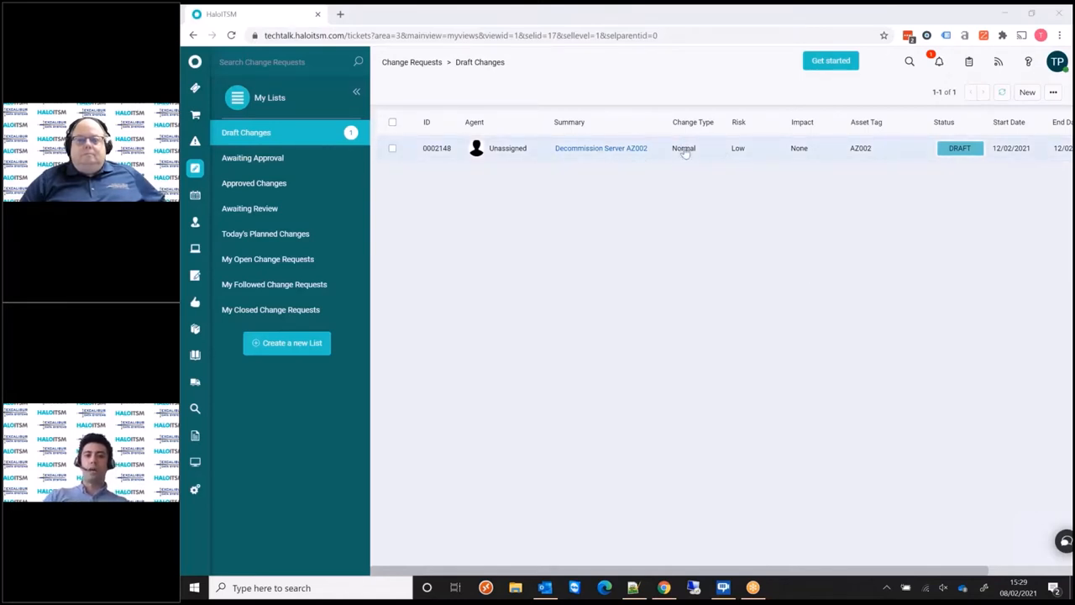
- Open draft change CR-0002148 'Decommission Server AZ002' from the Draft Changes list
click(602, 148)
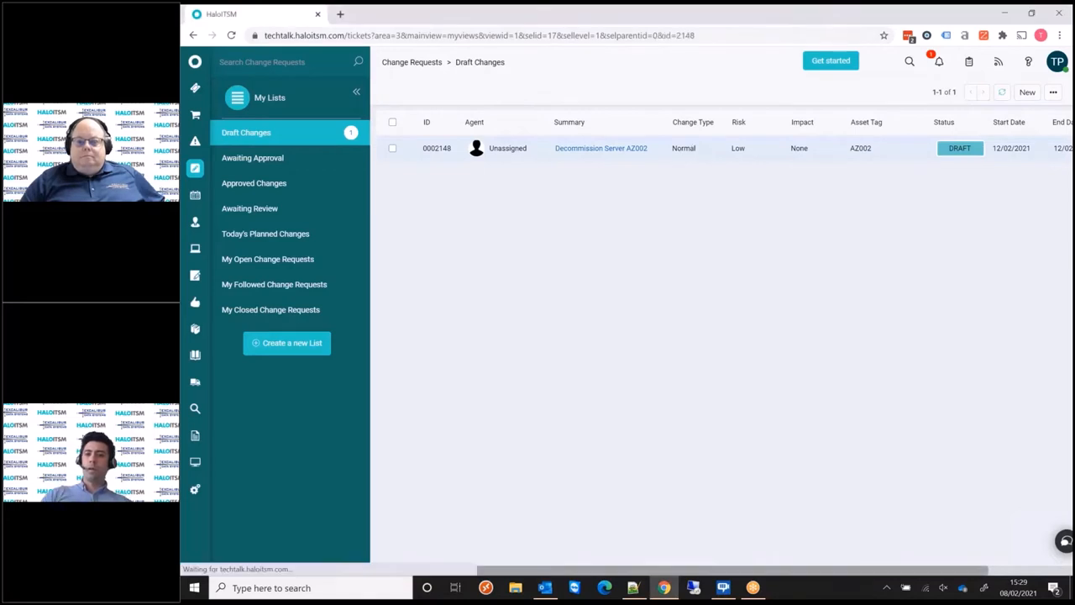
click(601, 147)
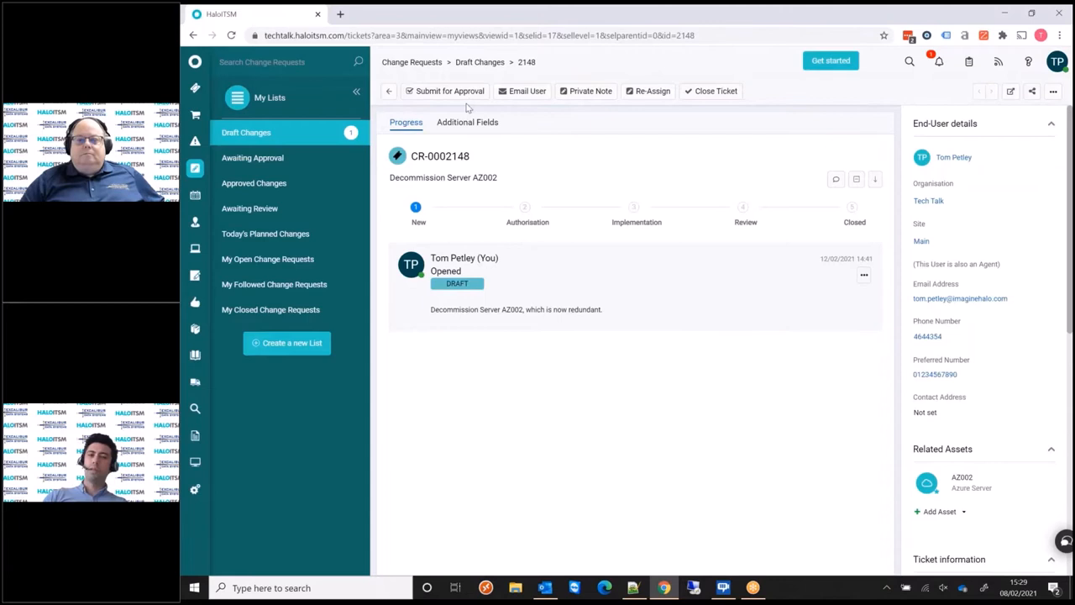
mouse_move(450, 91)
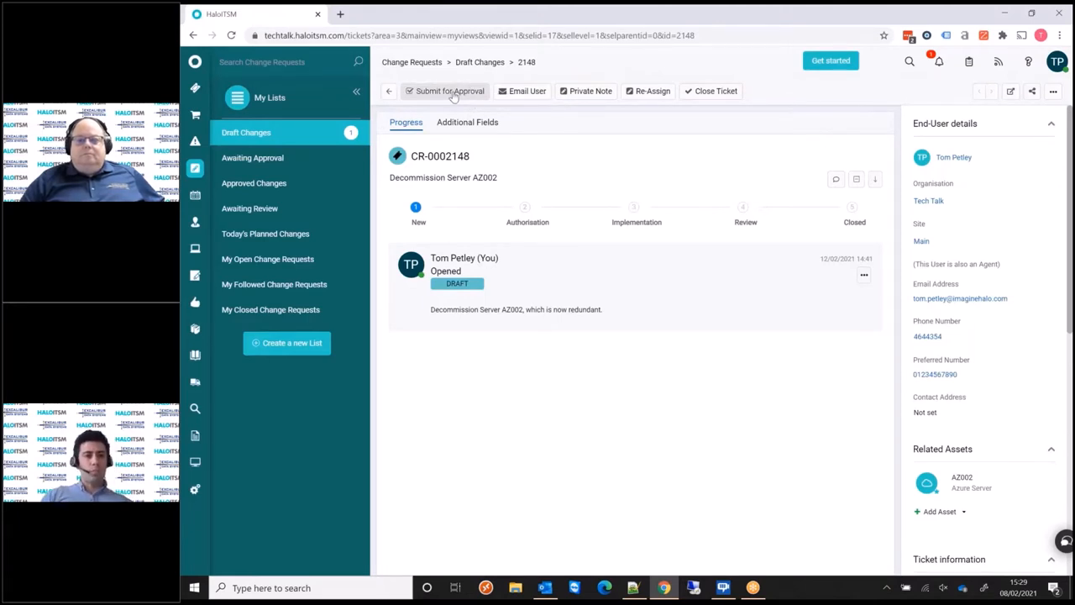
mouse_move(450, 91)
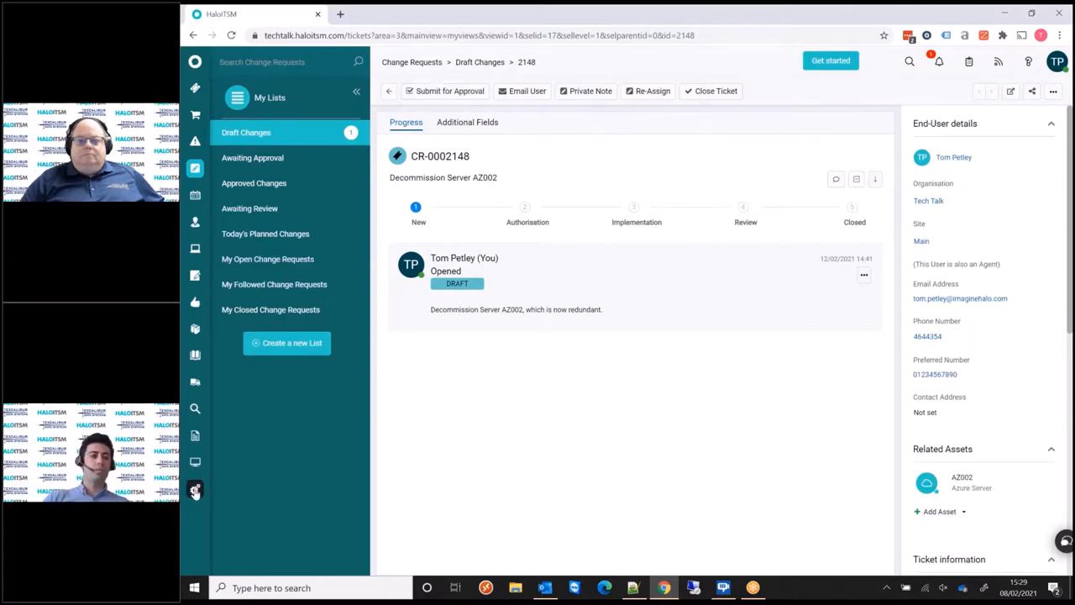
- Open the Change Approval Process in configuration and make it editable
click(195, 487)
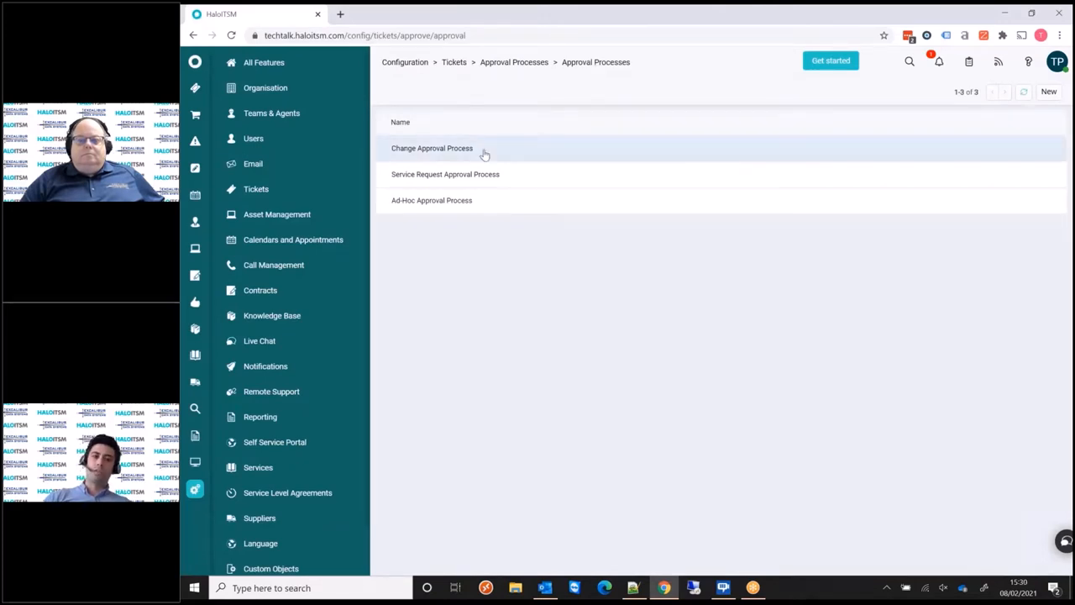
click(432, 148)
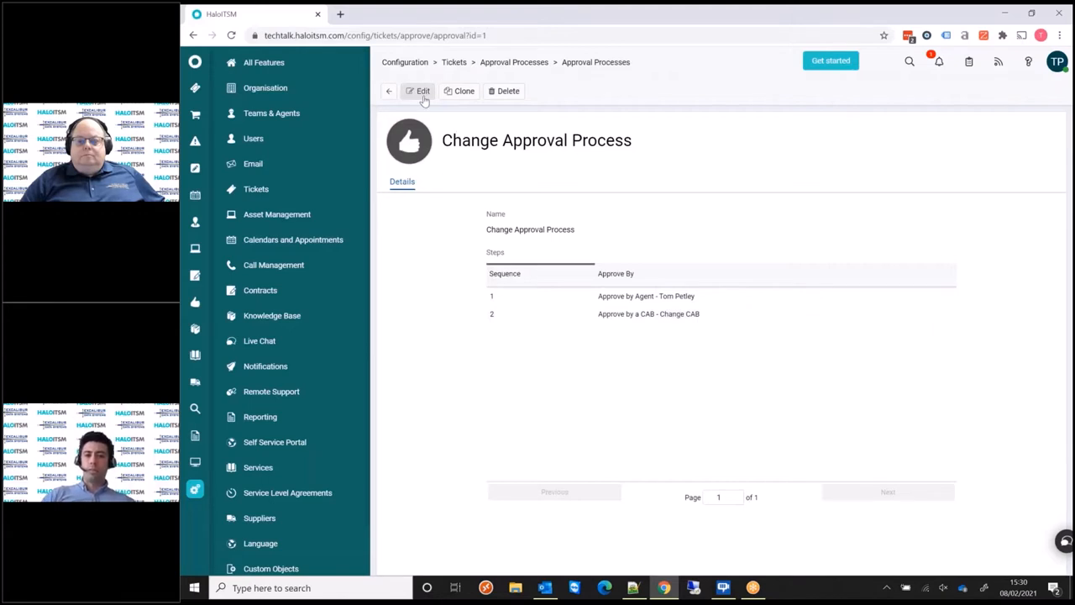
click(423, 91)
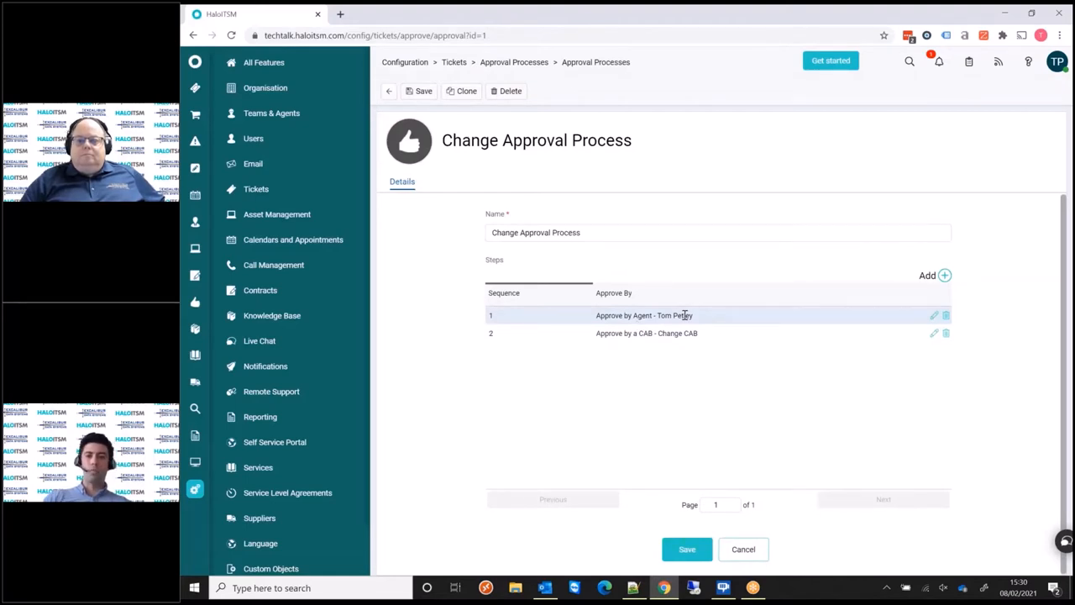
mouse_move(935, 317)
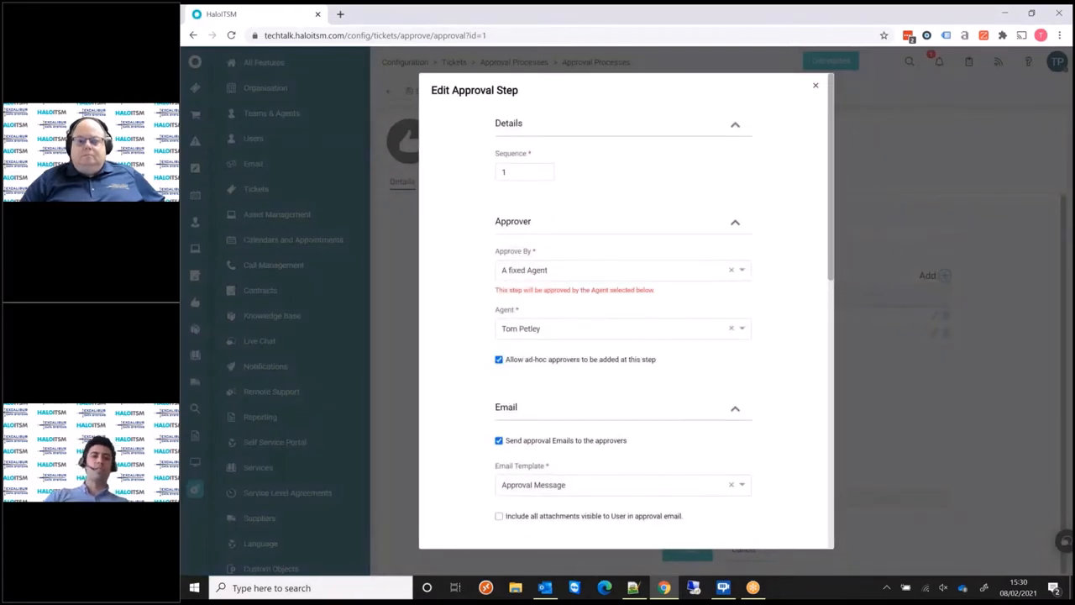
mouse_move(930, 318)
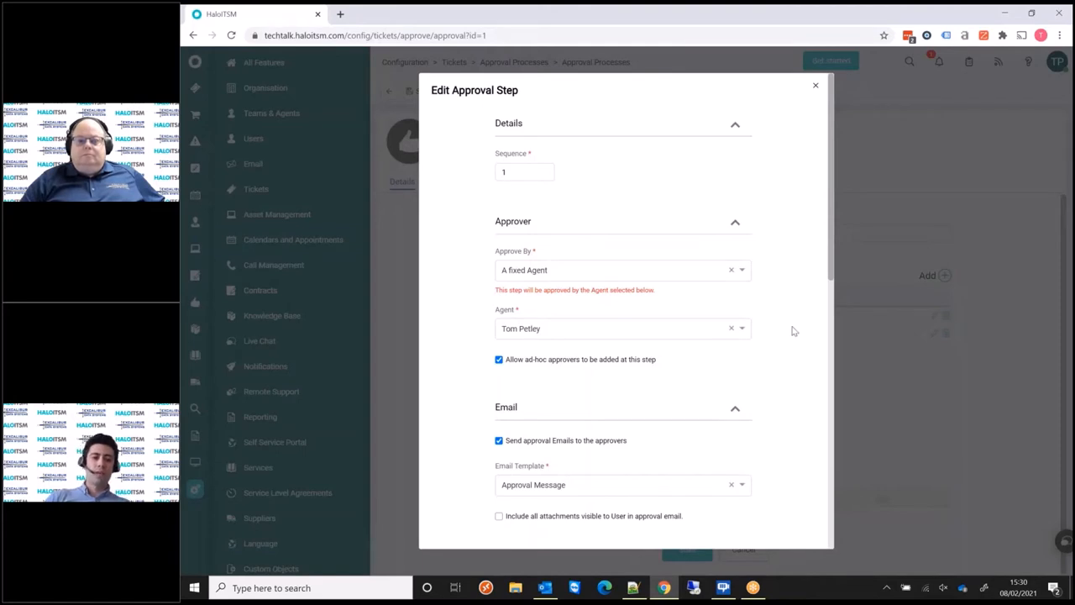
mouse_move(613, 282)
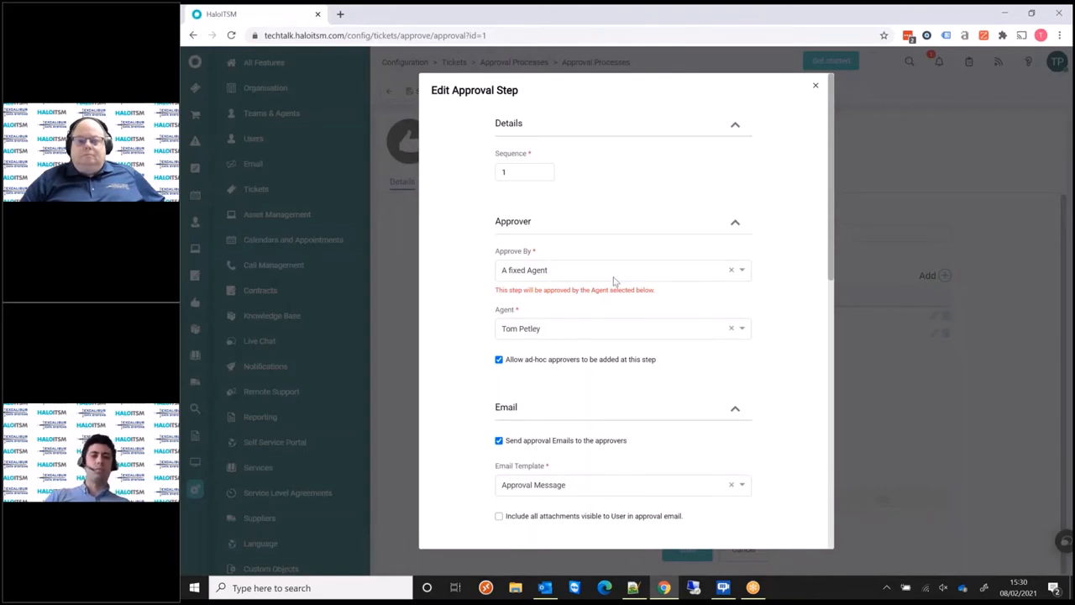
click(621, 269)
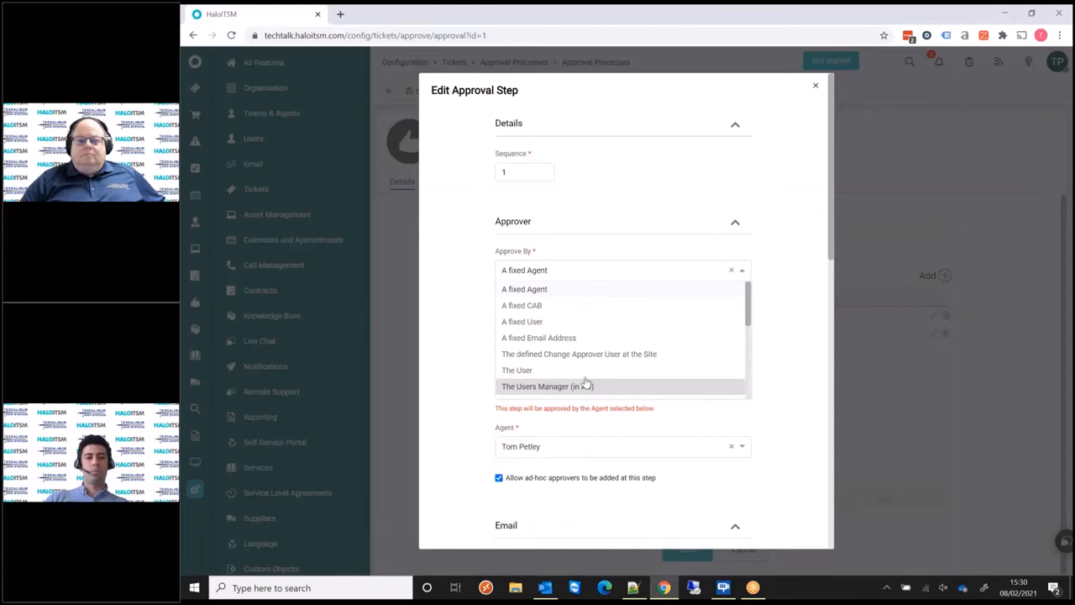
mouse_move(652, 293)
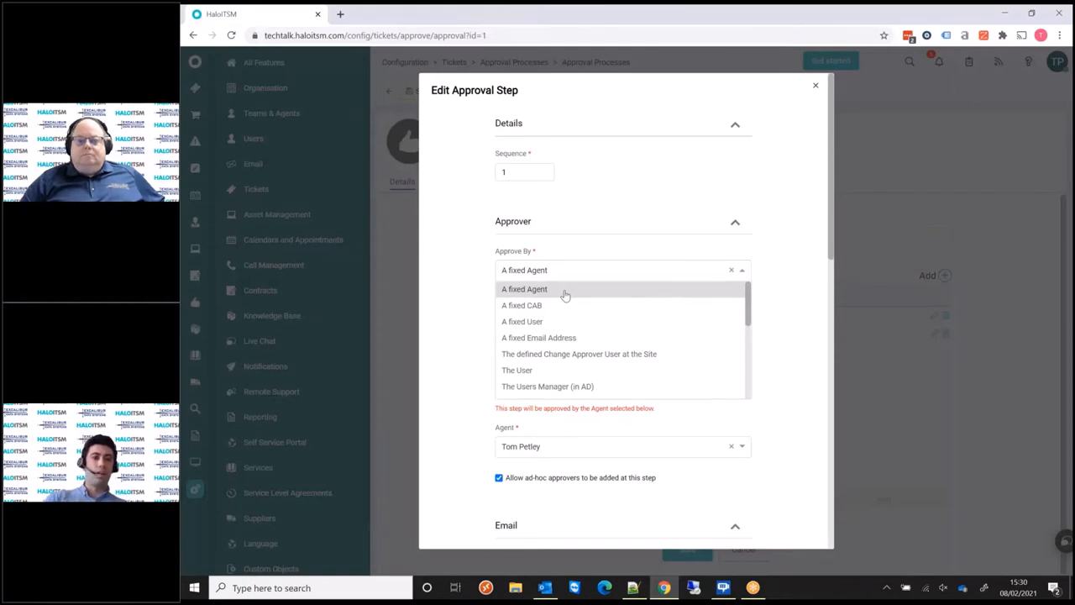
mouse_move(553, 304)
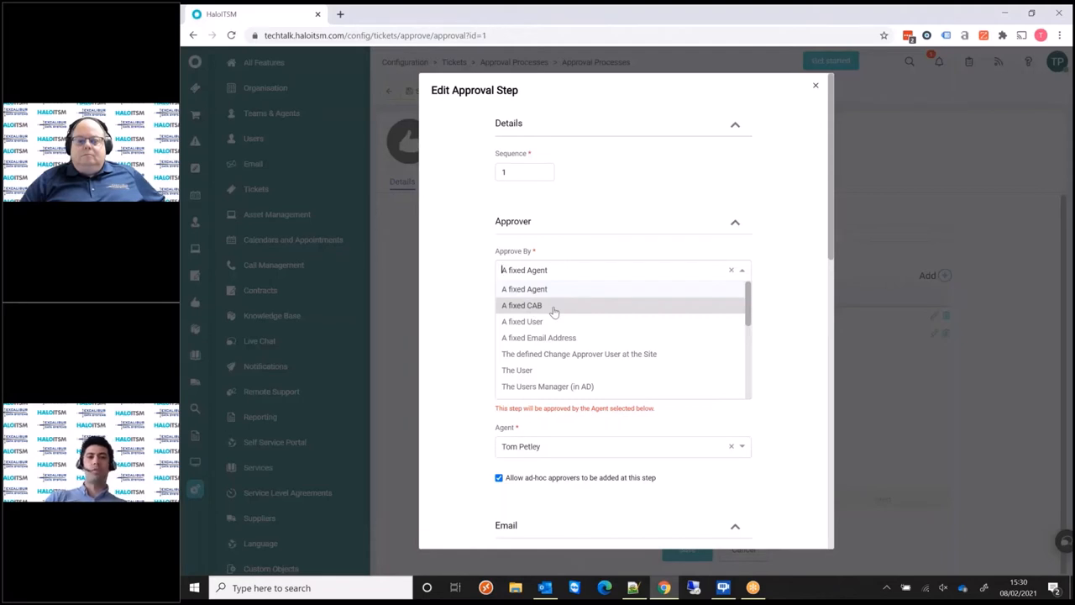
click(524, 289)
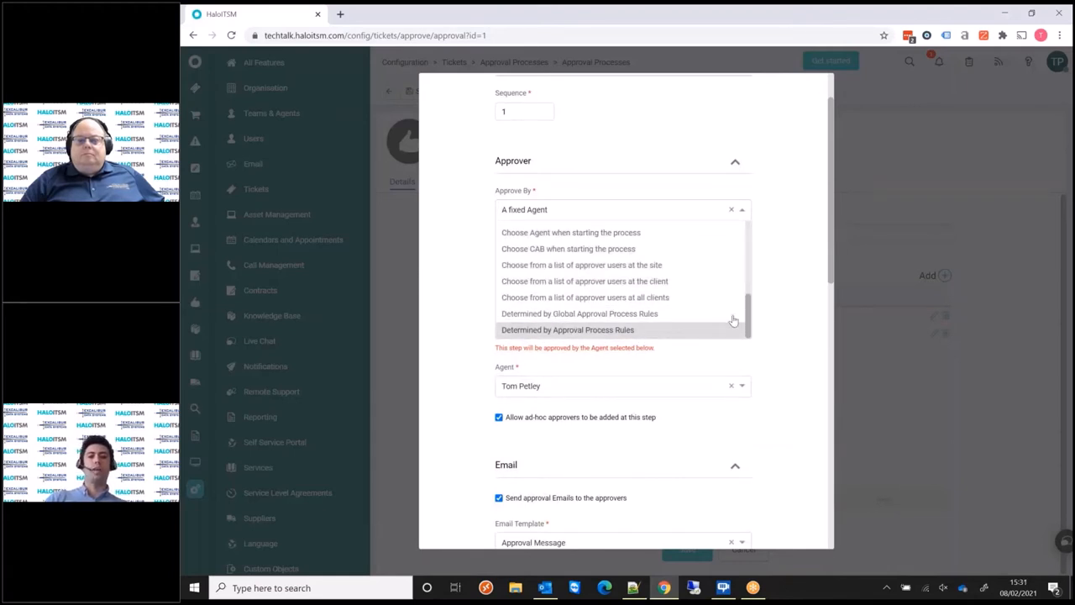
mouse_move(709, 281)
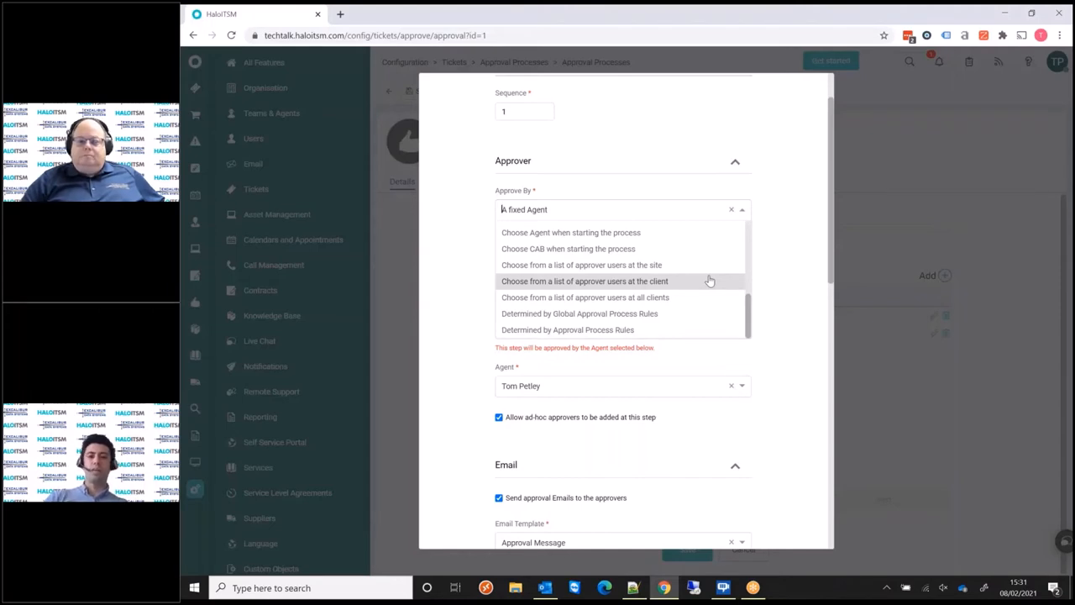
mouse_move(800, 299)
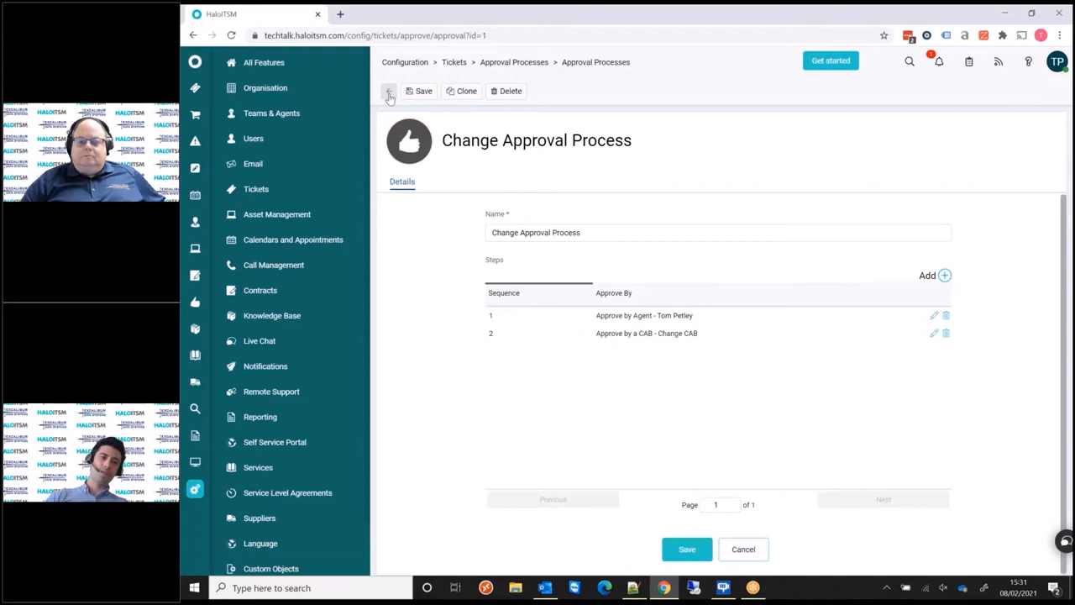
- Submit CR-0002148 for approval with an approval note
click(388, 90)
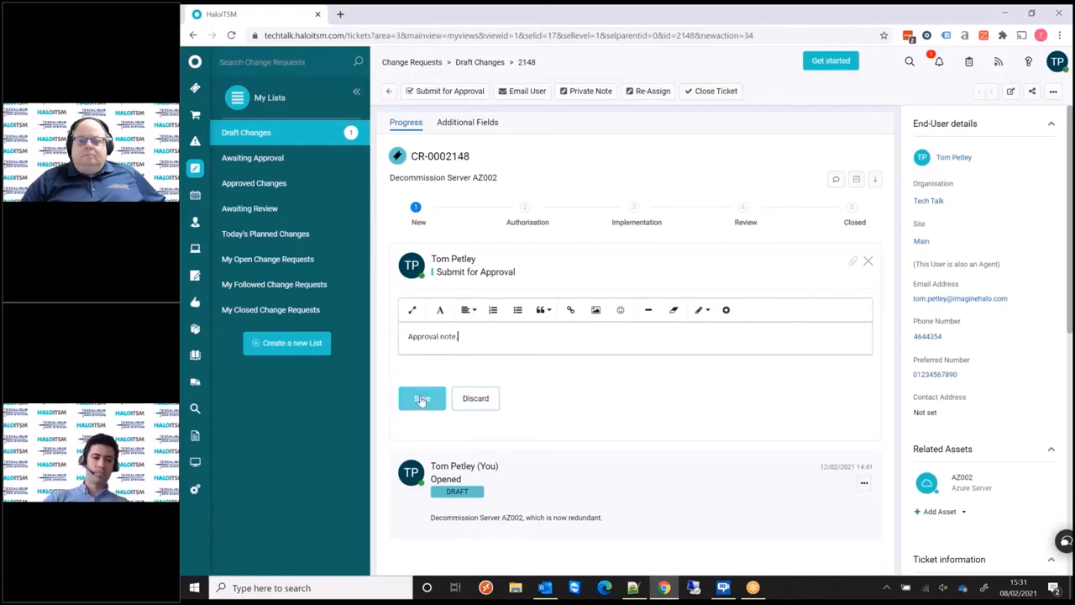
click(421, 398)
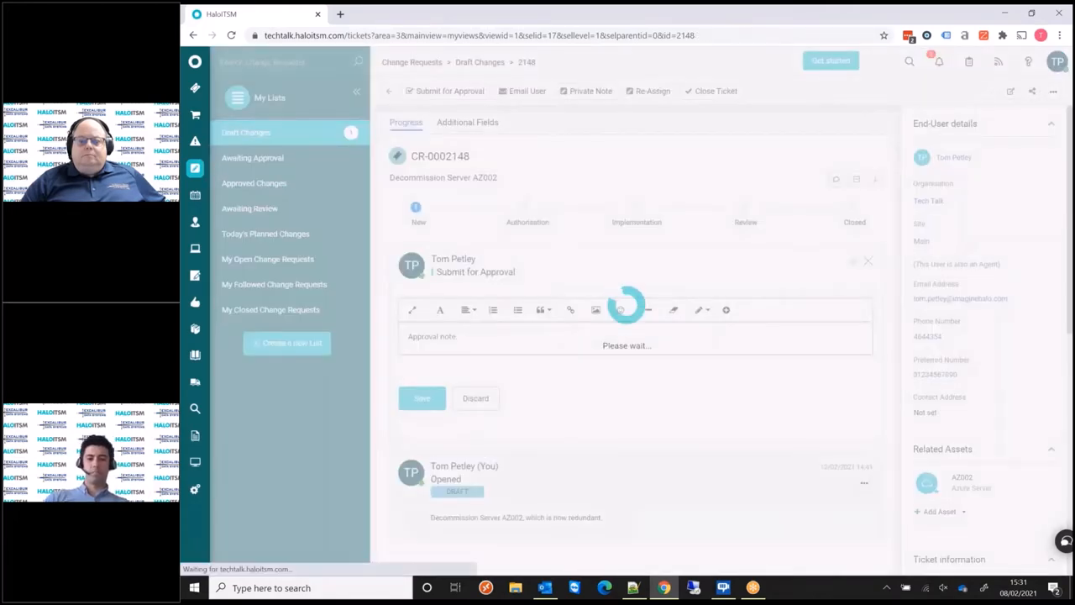
click(422, 398)
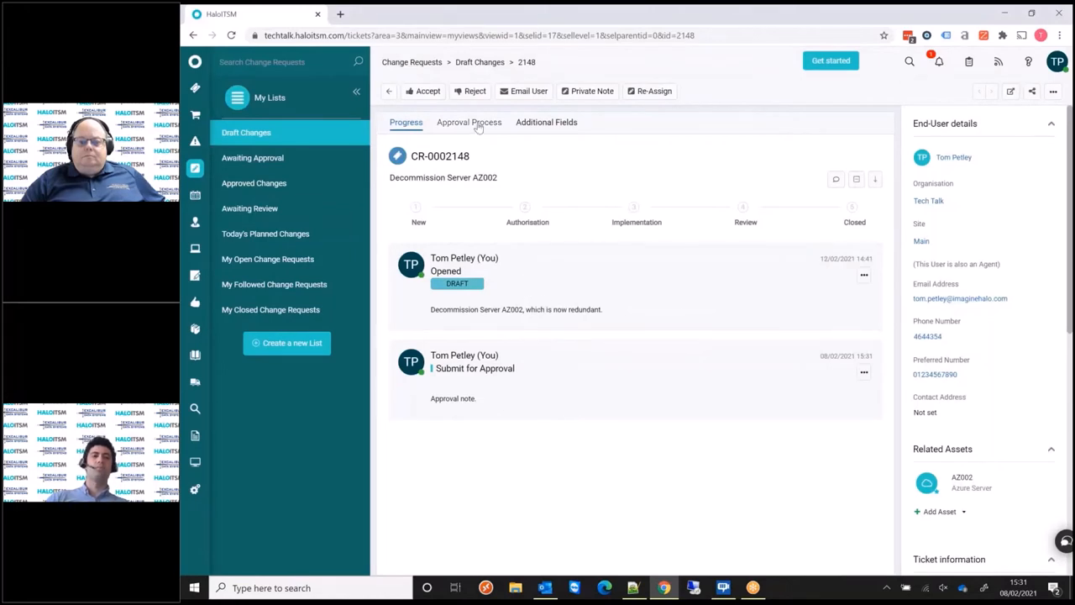
click(469, 121)
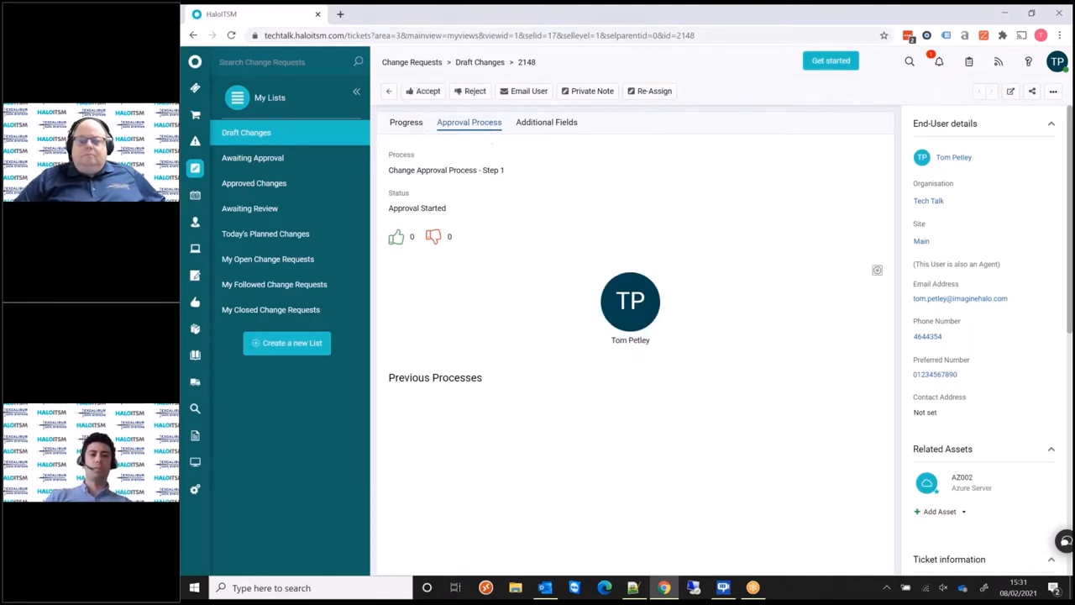
click(195, 487)
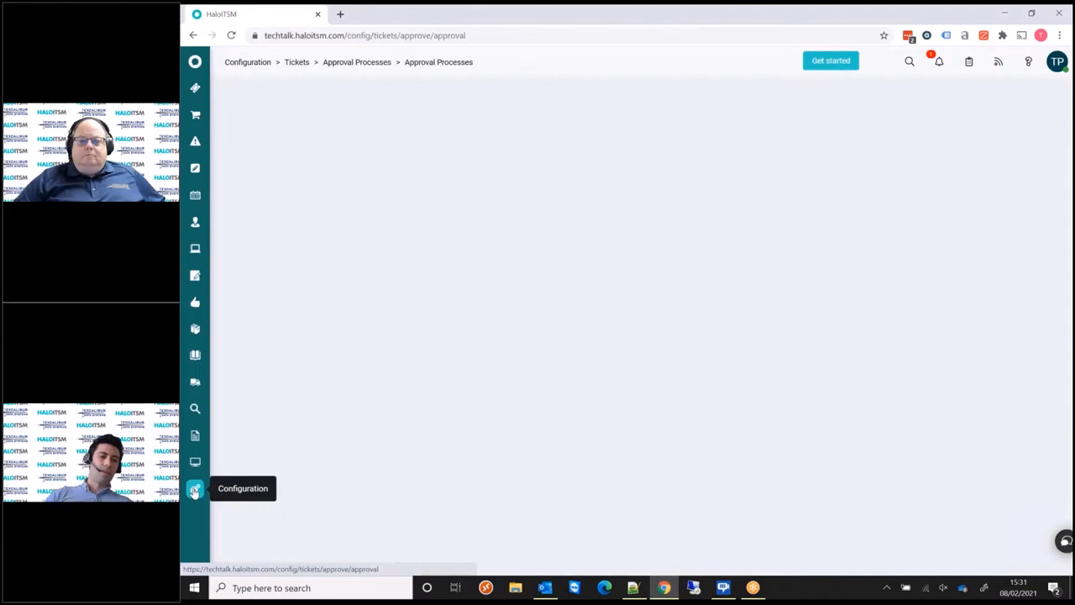
- View the Approval Message email template and its $ALLFIELDS placeholder under Email Templates
click(195, 487)
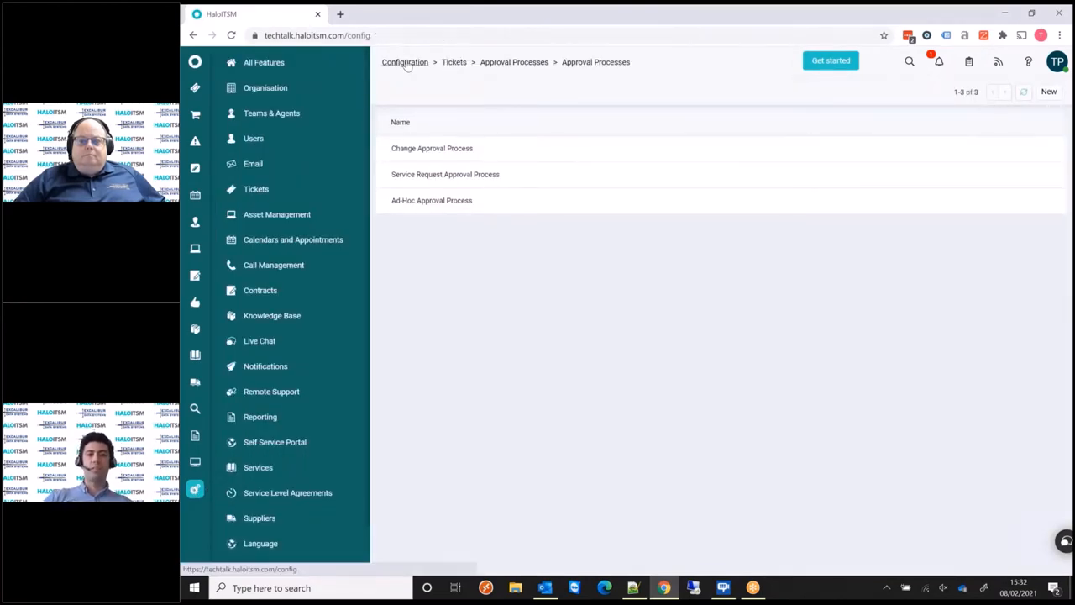
click(405, 61)
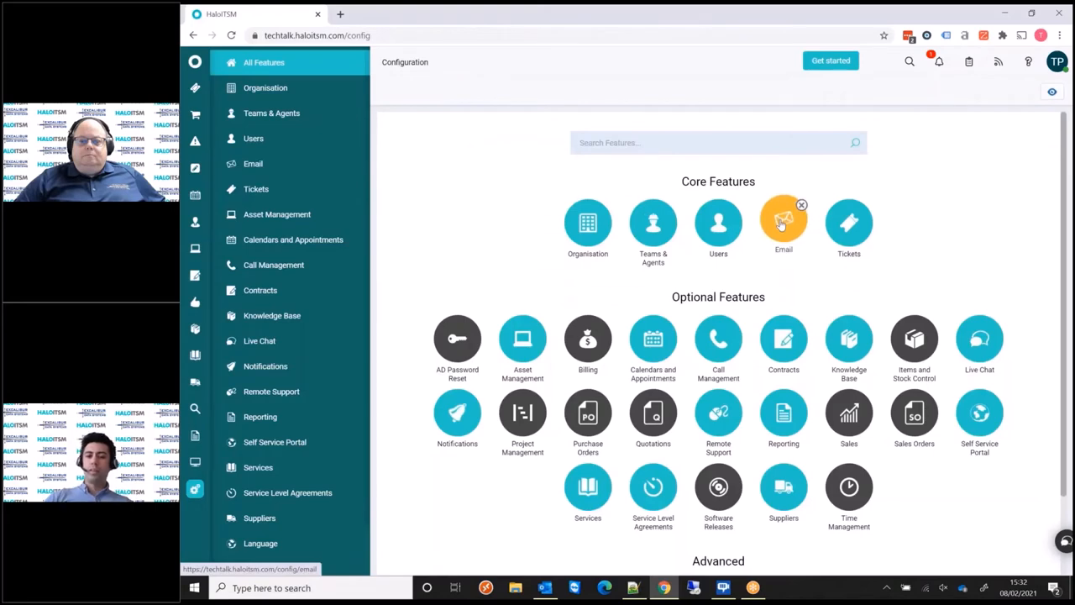
click(783, 221)
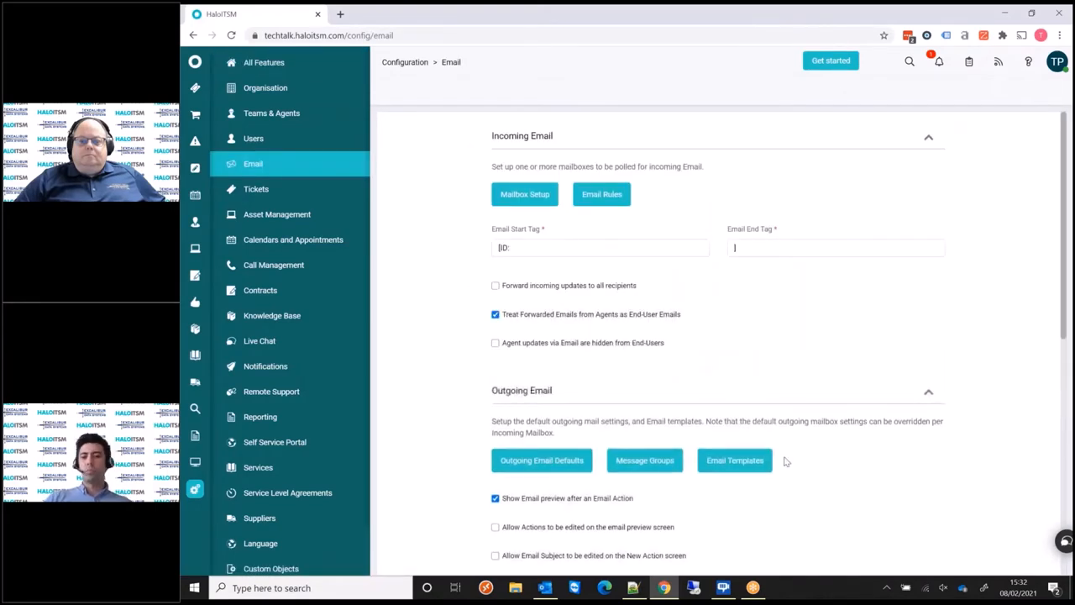
click(734, 460)
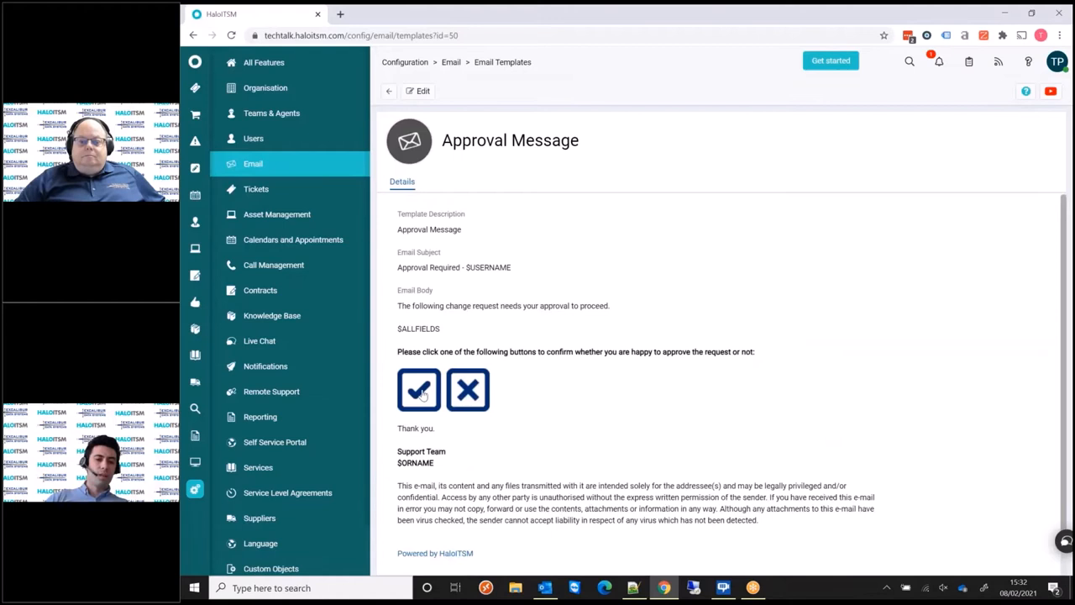
mouse_move(585, 440)
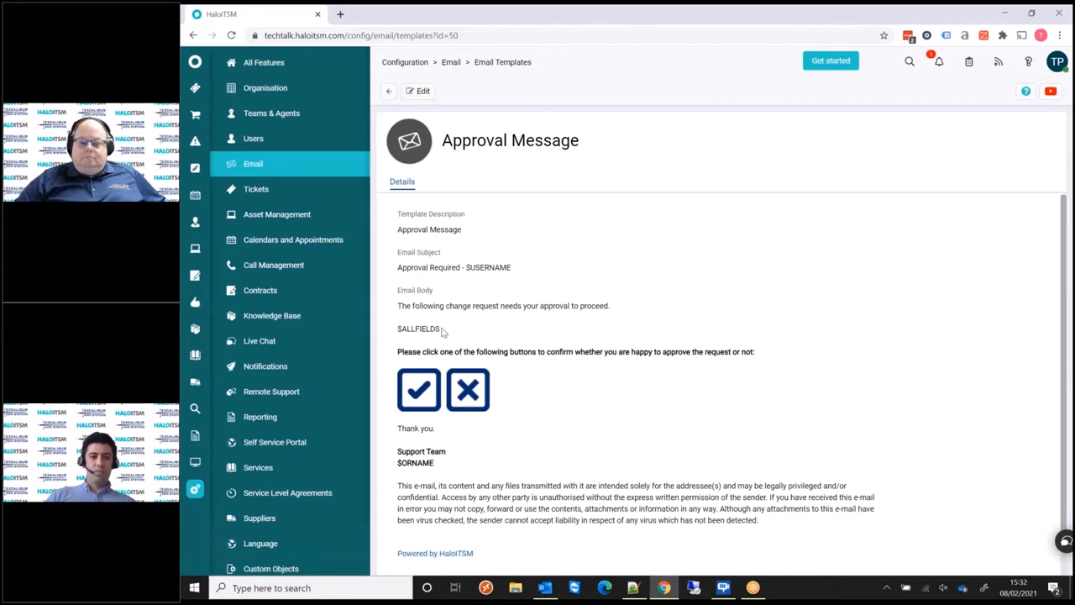
double_click(419, 328)
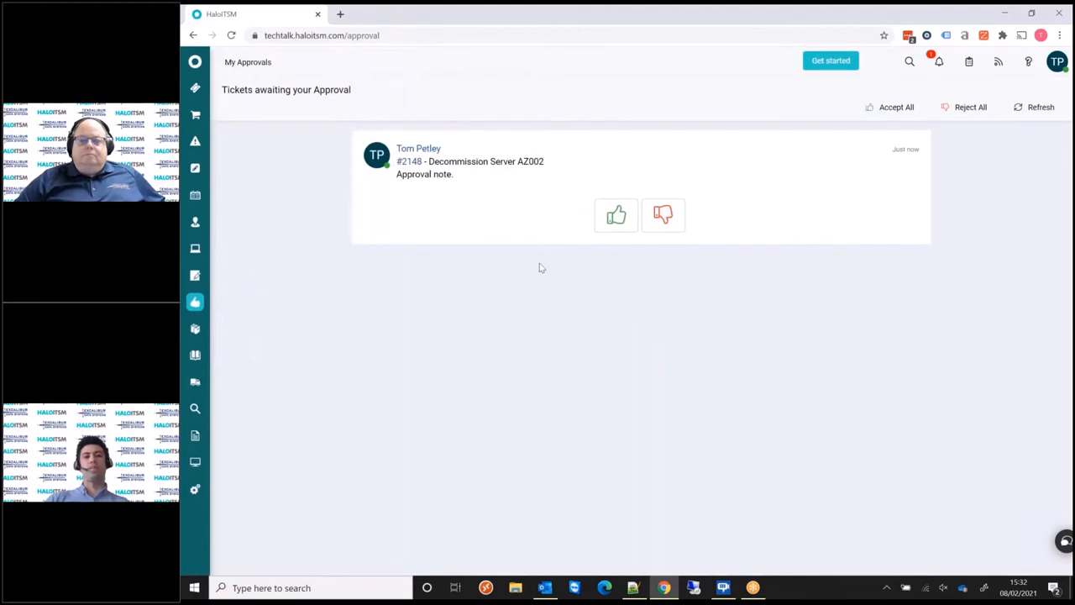
mouse_move(529, 286)
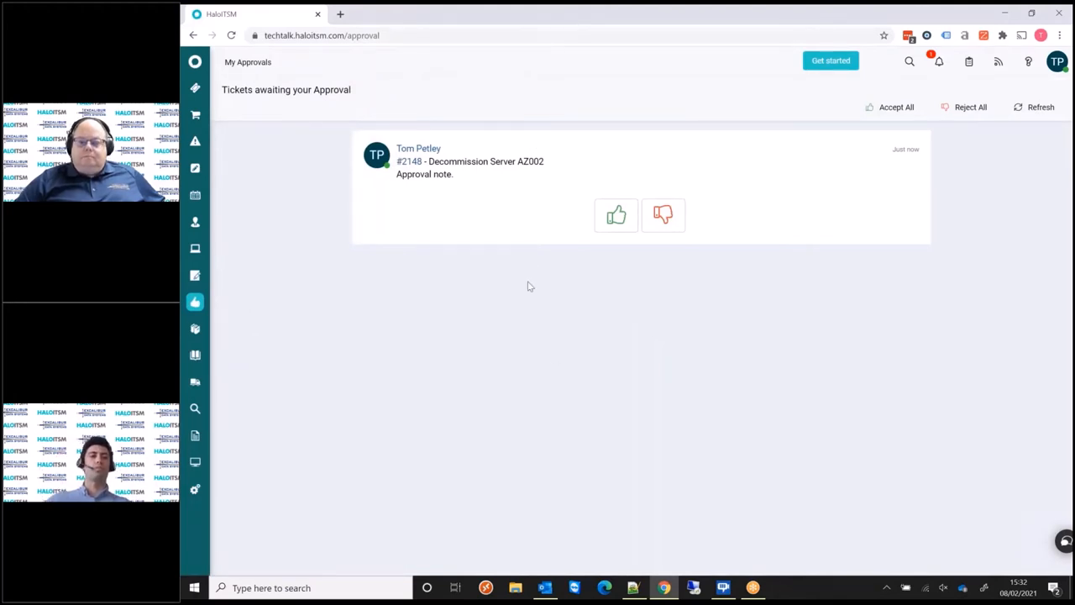
mouse_move(194, 88)
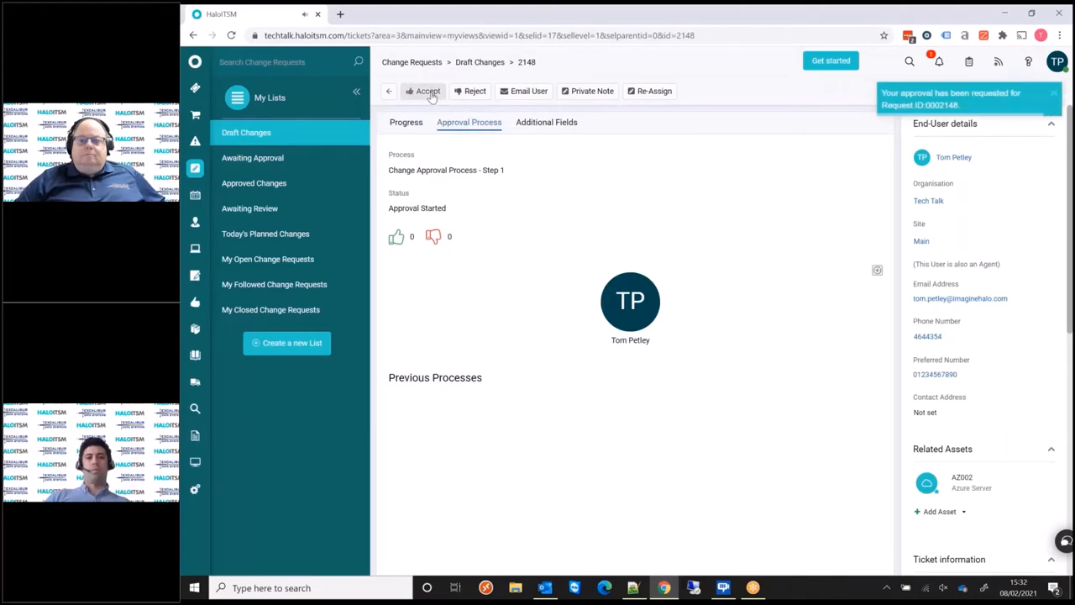
- Accept Step 1 approval for CR-0002148 and review its progress timeline at Implementation
click(423, 91)
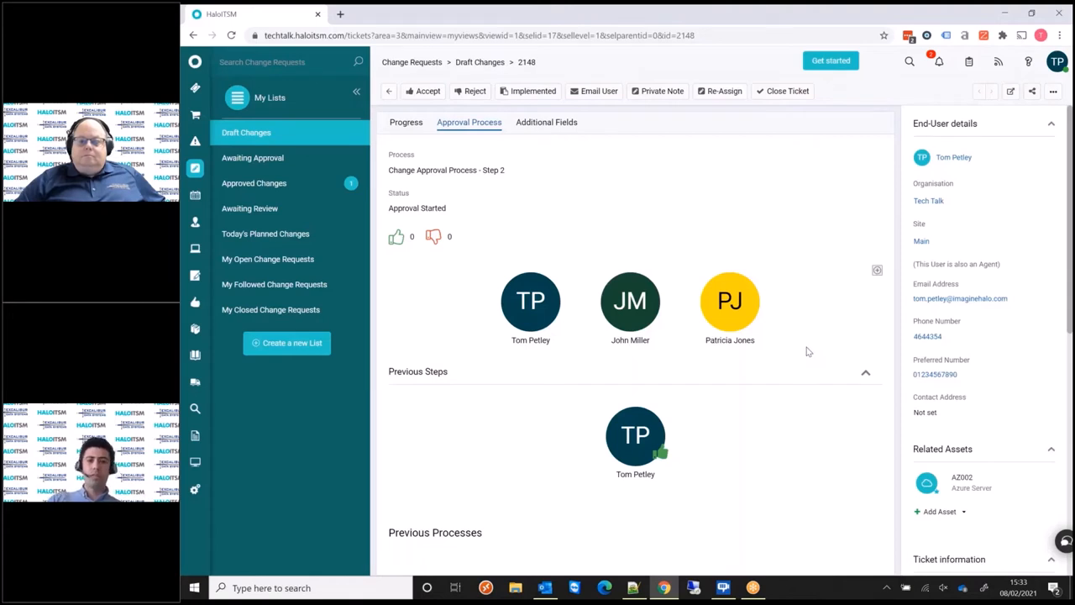
mouse_move(443, 143)
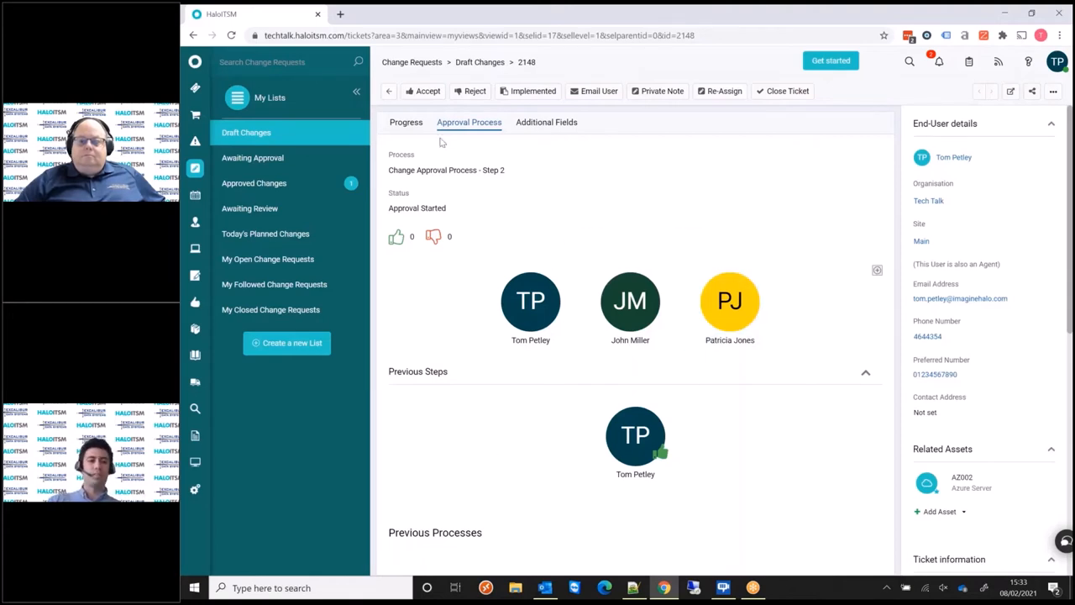
click(406, 121)
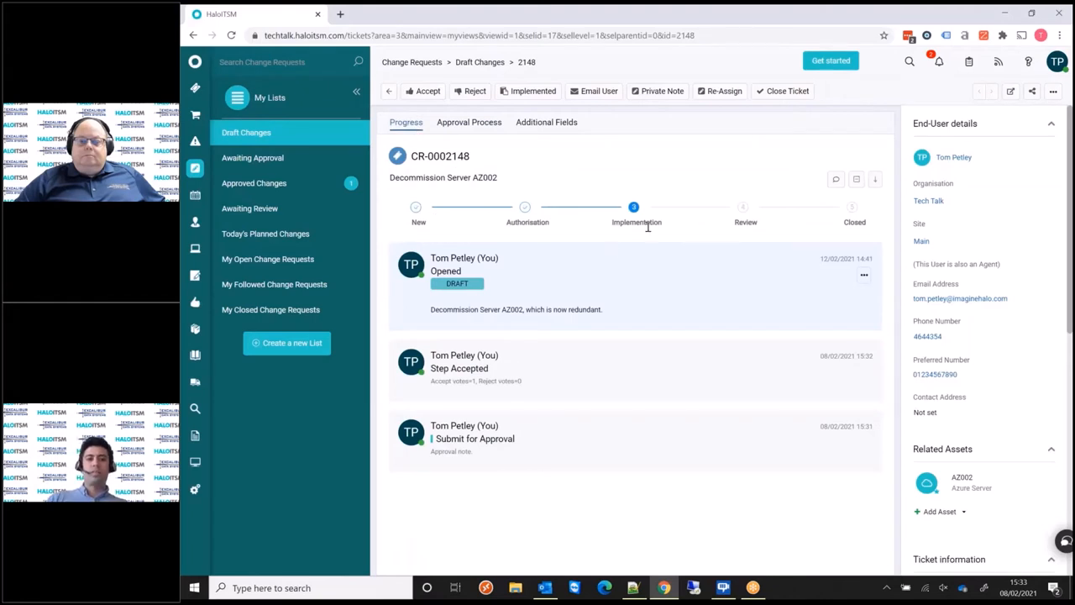
mouse_move(624, 236)
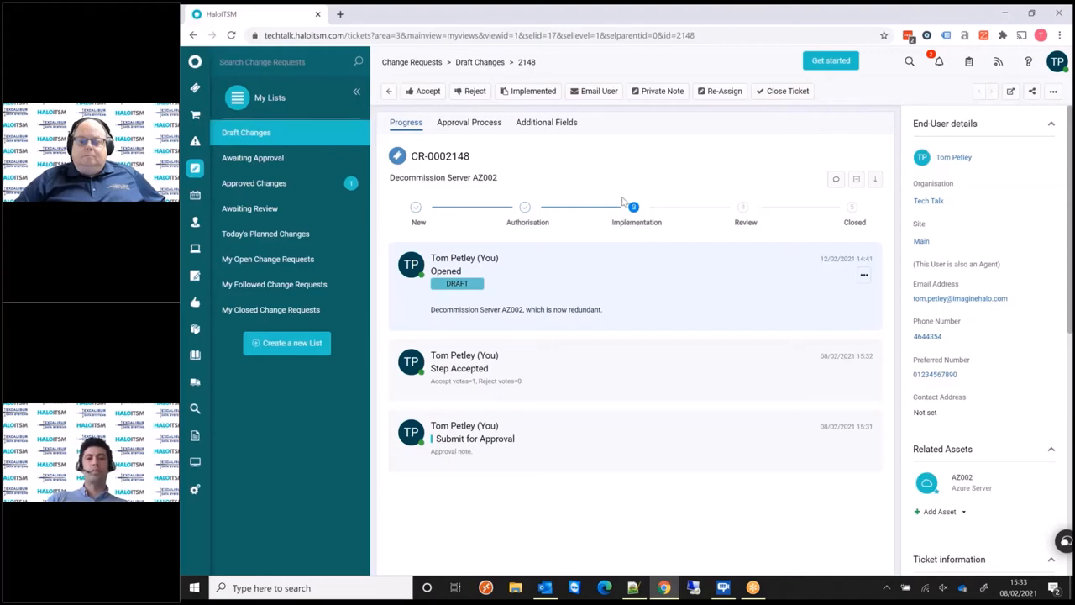
mouse_move(637, 245)
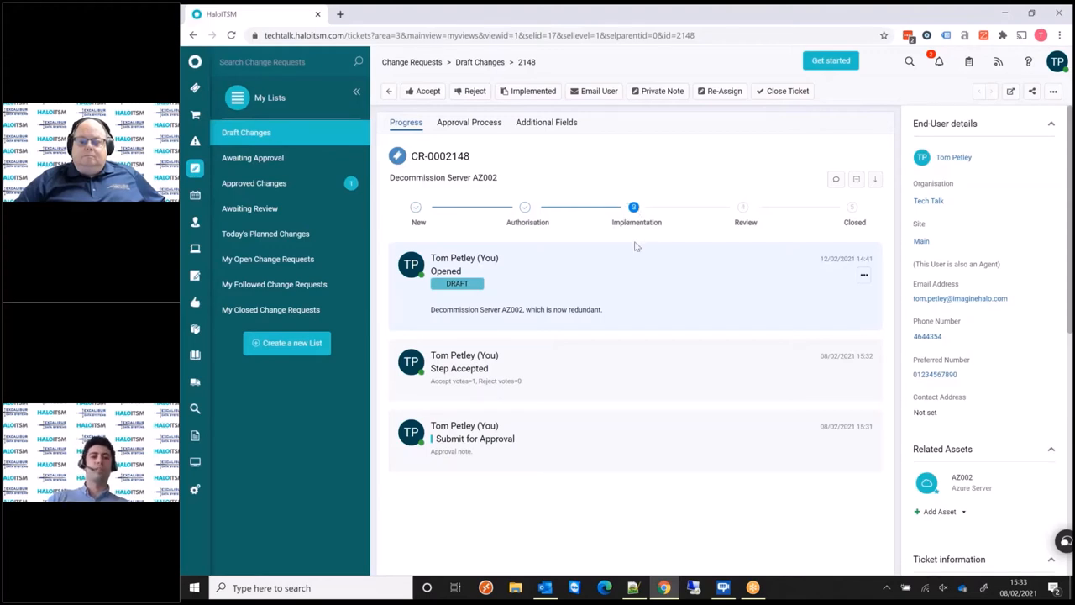
mouse_move(239, 467)
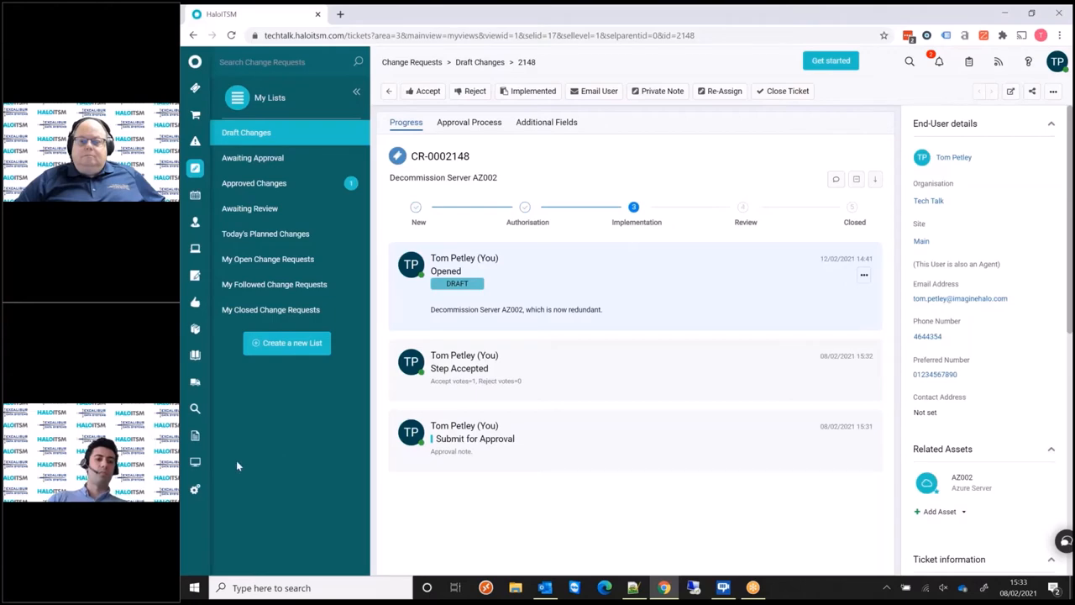
click(195, 489)
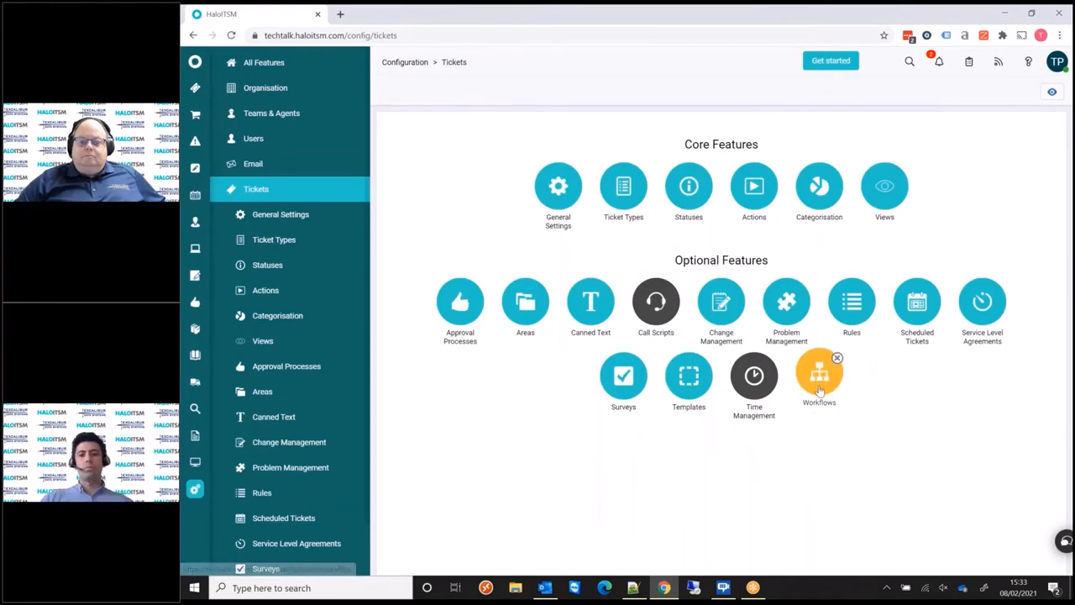
- Open the Change Control Workflow flowchart from ticket Workflows
click(819, 373)
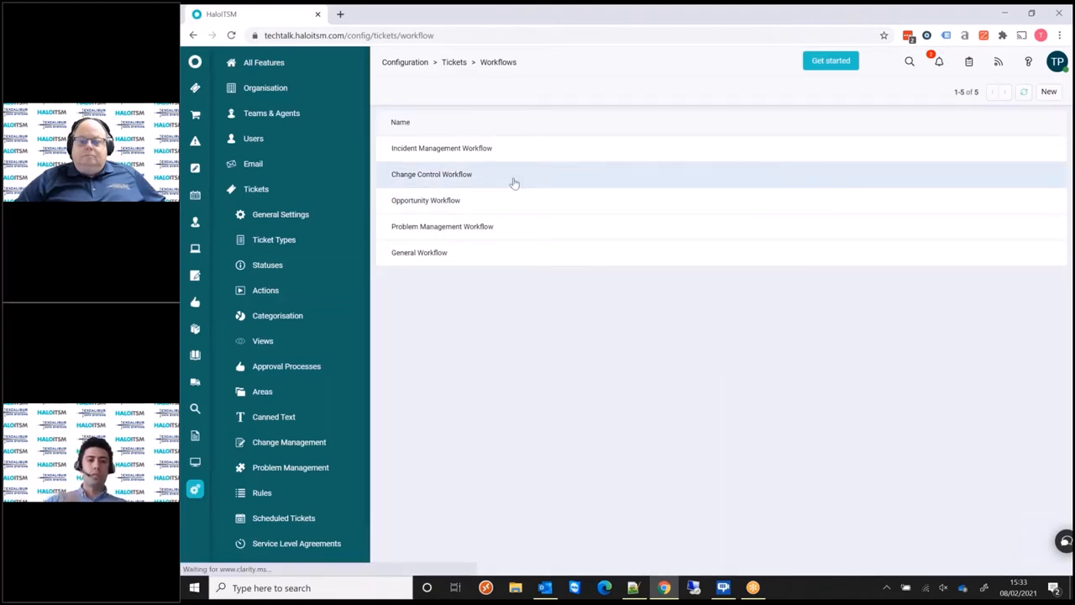
click(430, 173)
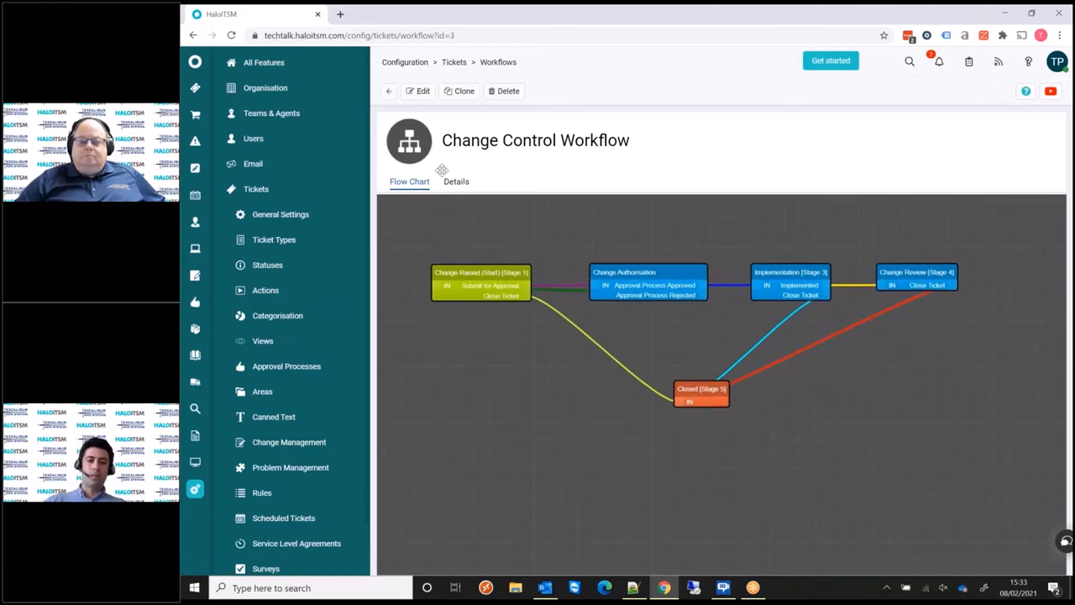
- Make the Change Control Workflow editable, acknowledging the in-use warning
click(419, 91)
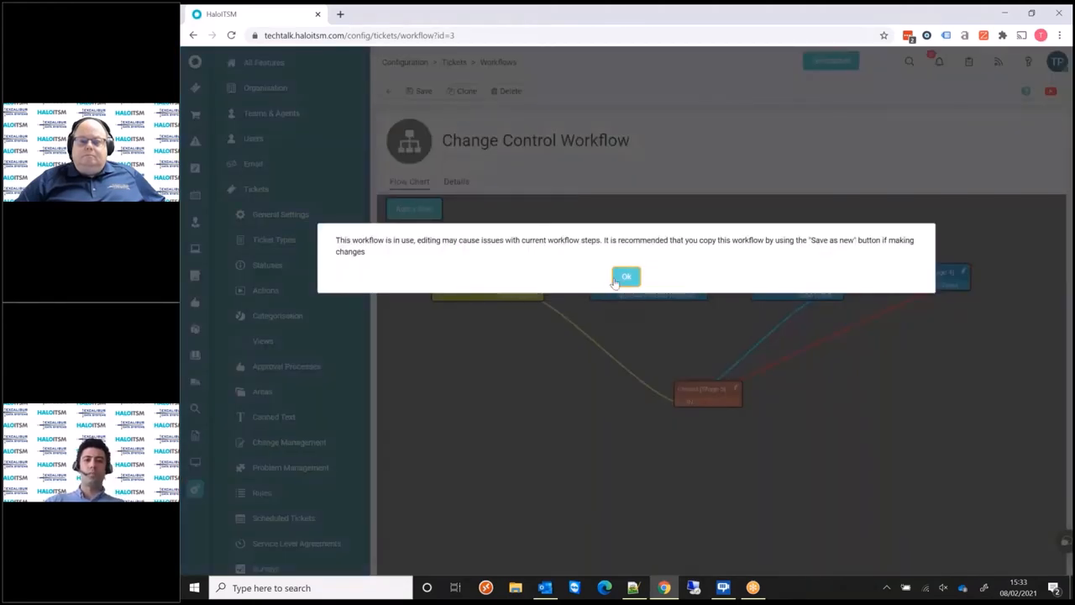
click(627, 275)
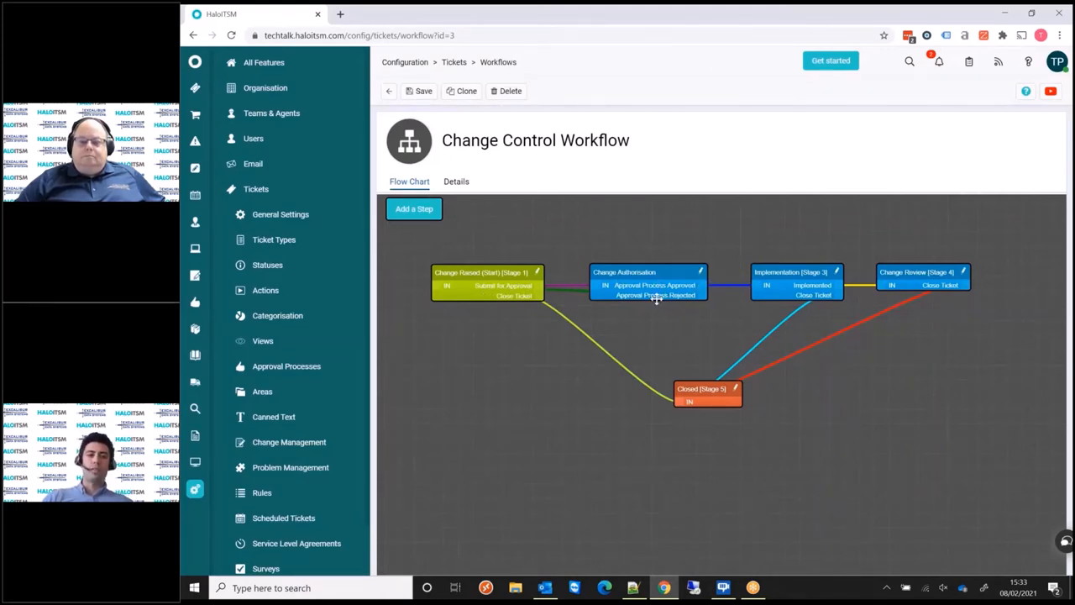
mouse_move(725, 300)
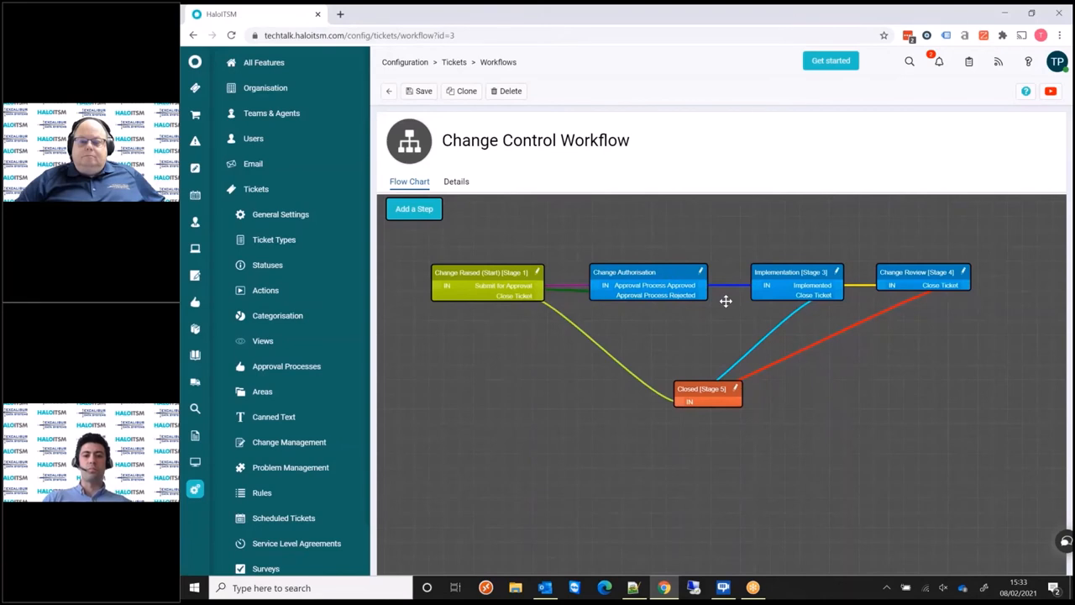
mouse_move(742, 282)
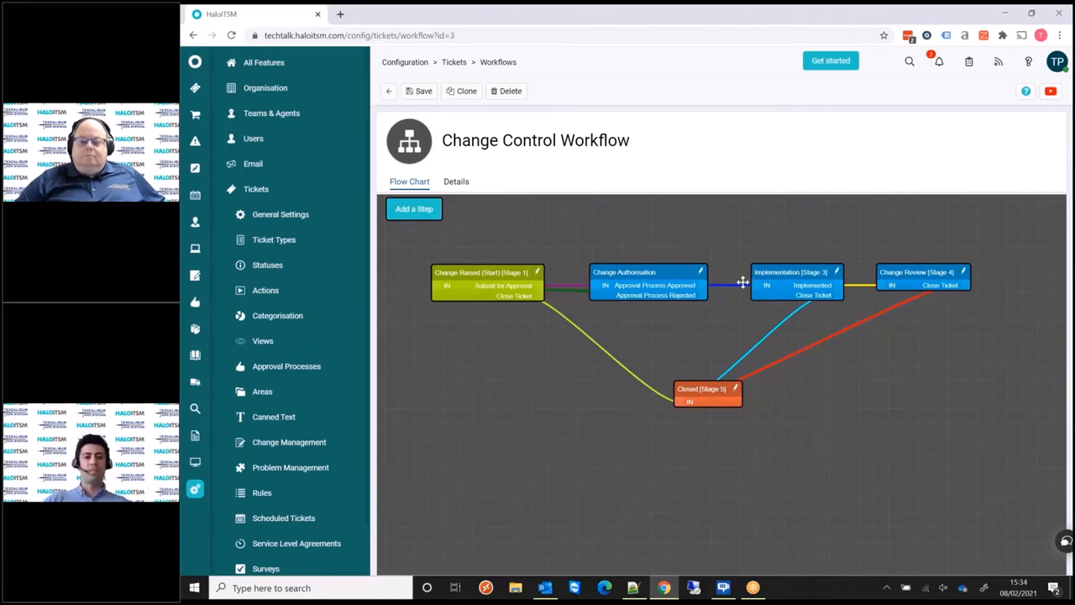
mouse_move(537, 255)
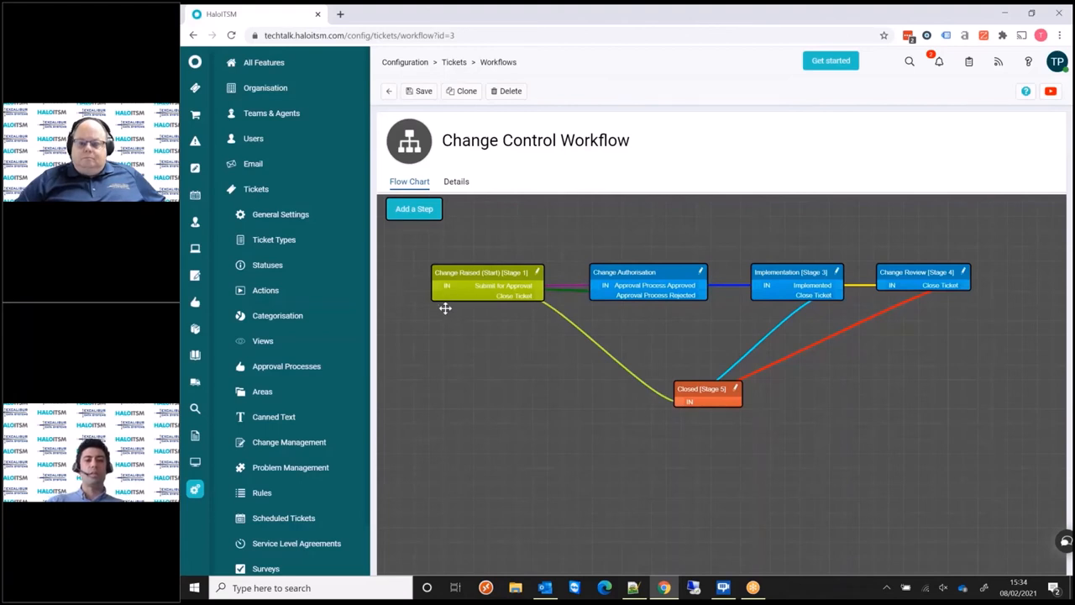
mouse_move(659, 296)
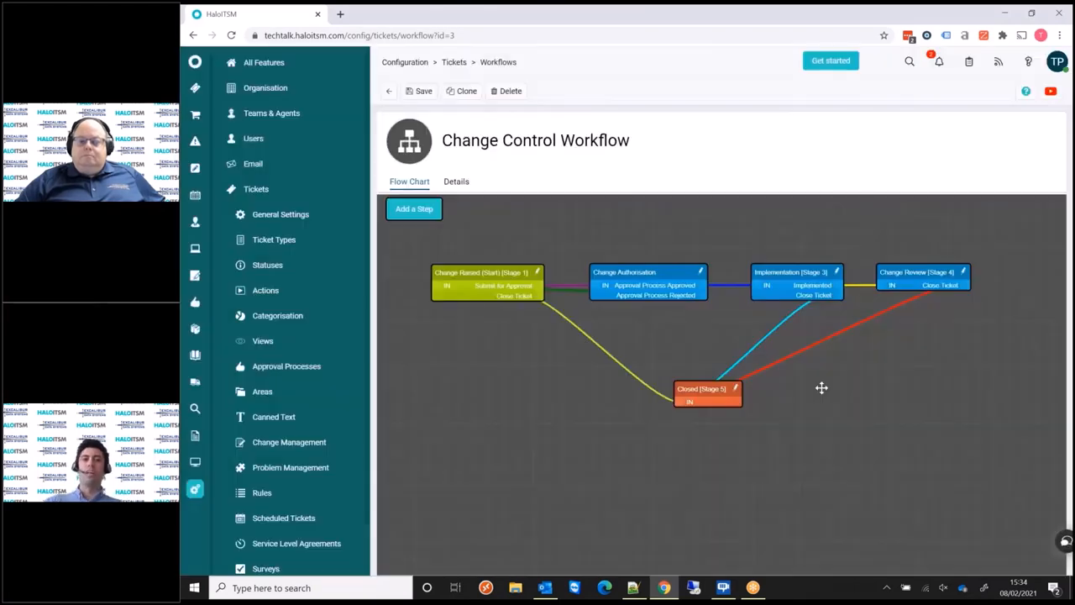
drag(821, 387, 832, 457)
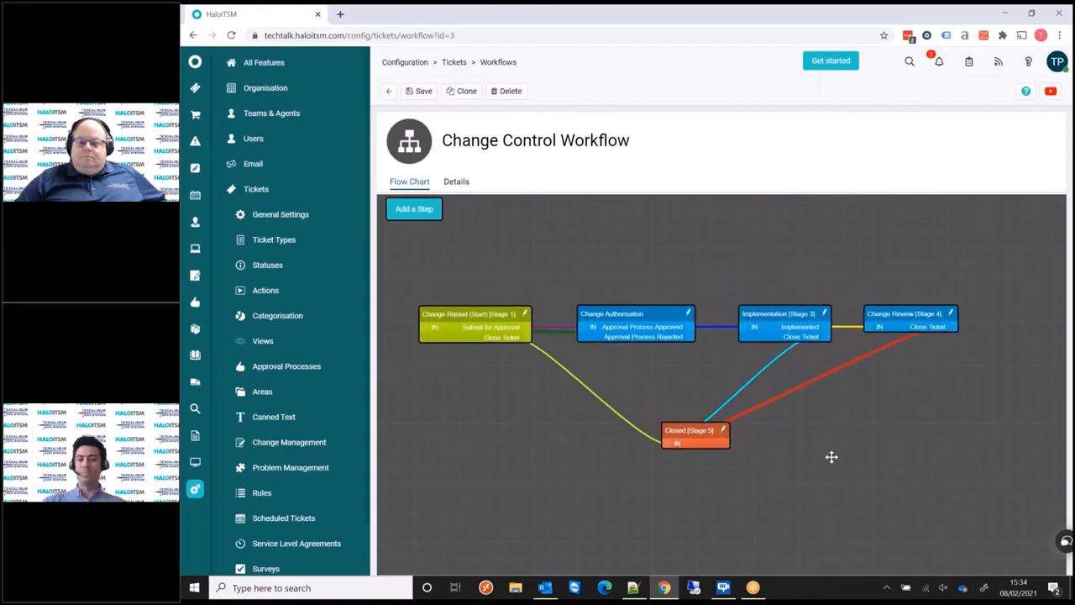